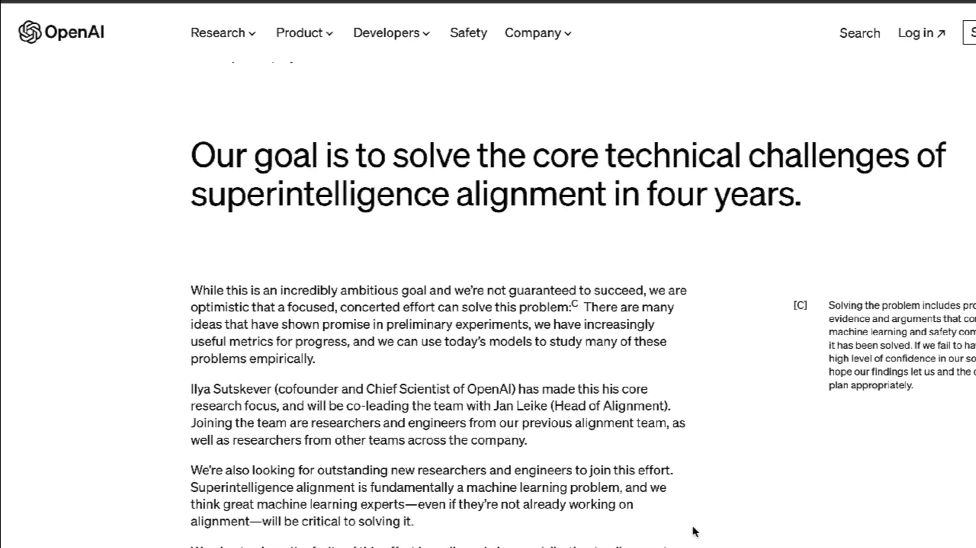
Reach the 'Join us' section of the superalignment post and go to the careers page.
scroll(down, 3)
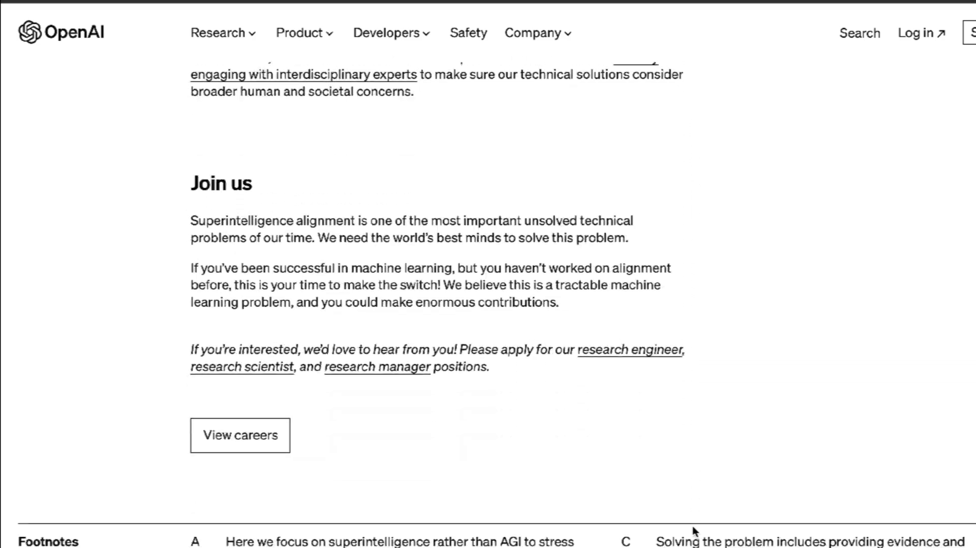
scroll(down, 3)
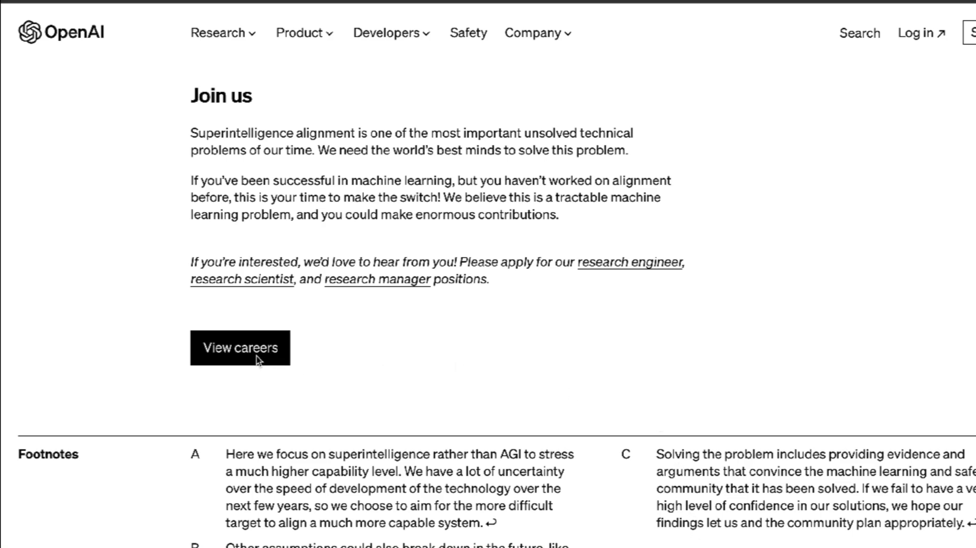
click(240, 348)
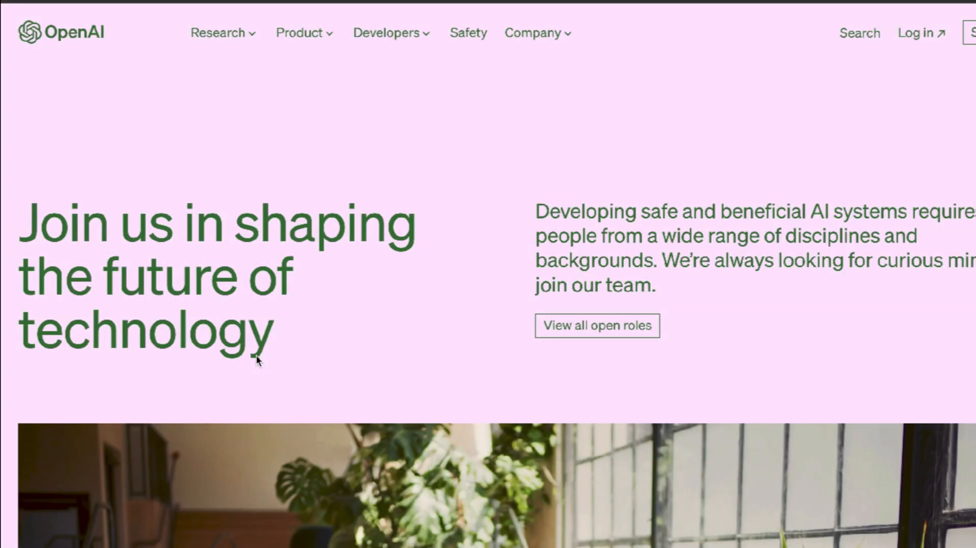
Move down the careers page and start the team video playing.
scroll(down, 3)
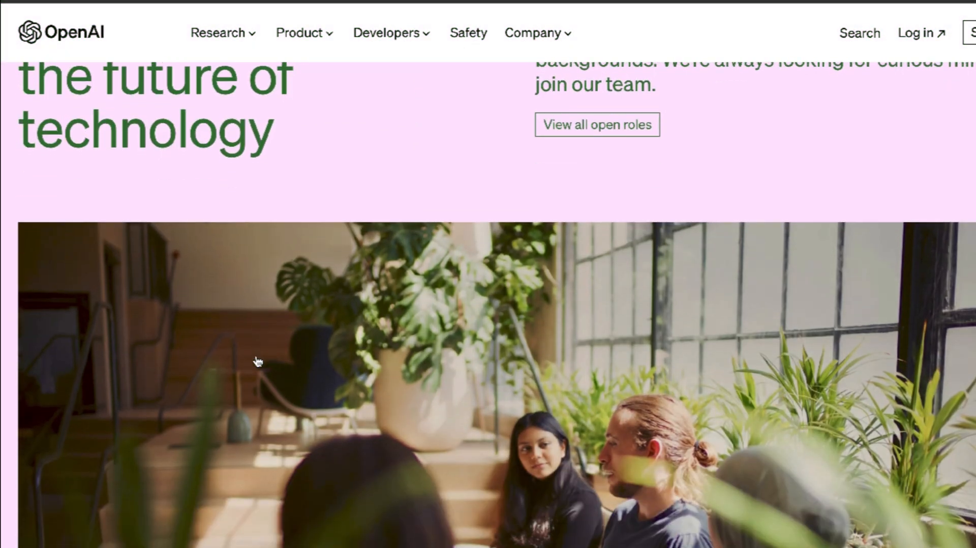
scroll(down, 3)
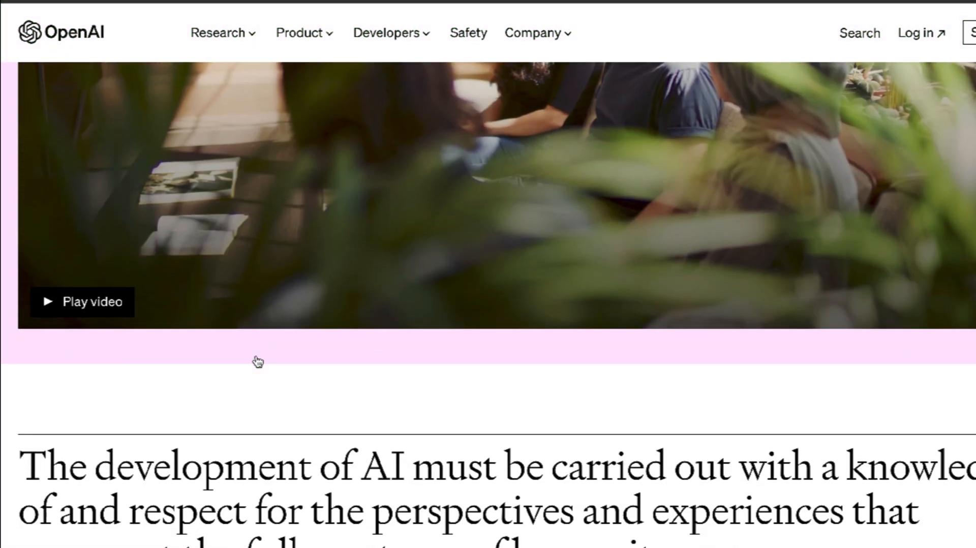
click(81, 301)
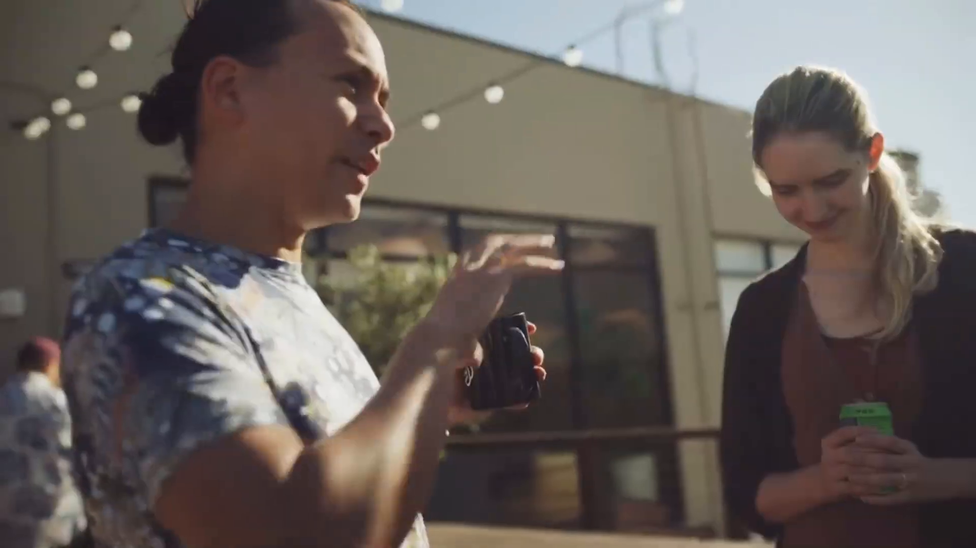